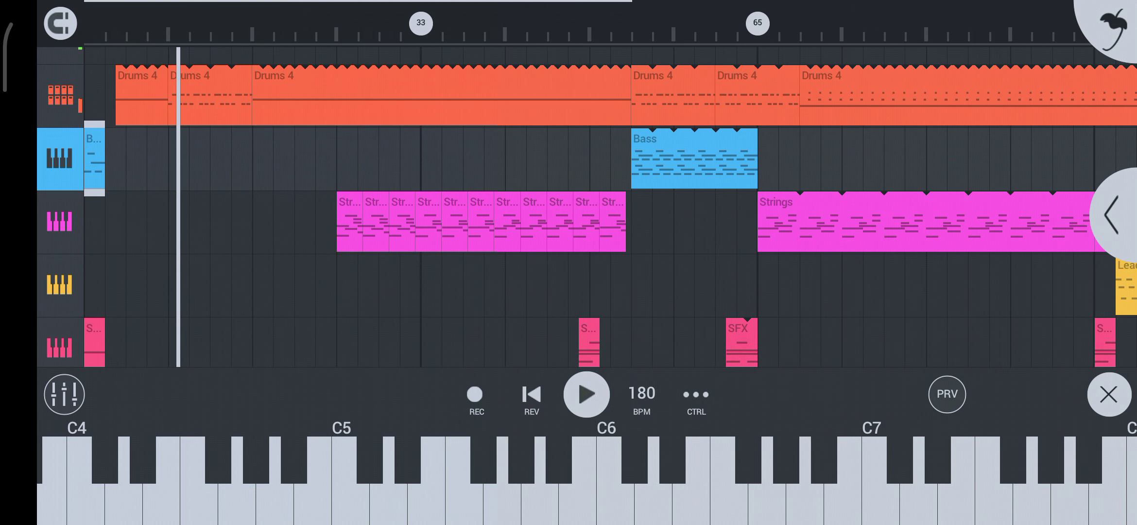
{"action": "scroll", "scroll_direction": "down", "scroll_amount": 3}
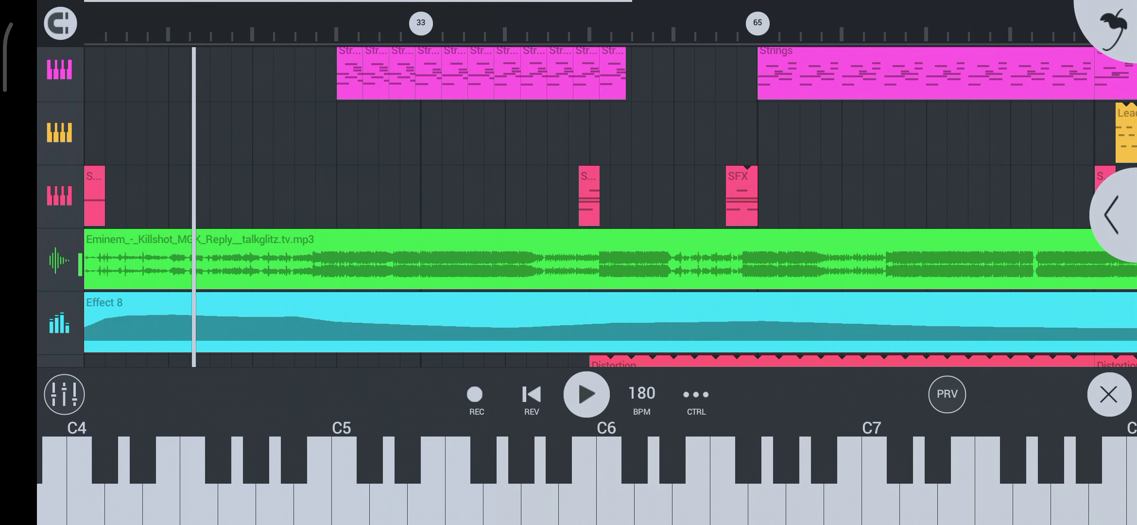
{"action": "scroll", "scroll_direction": "down", "scroll_amount": 3}
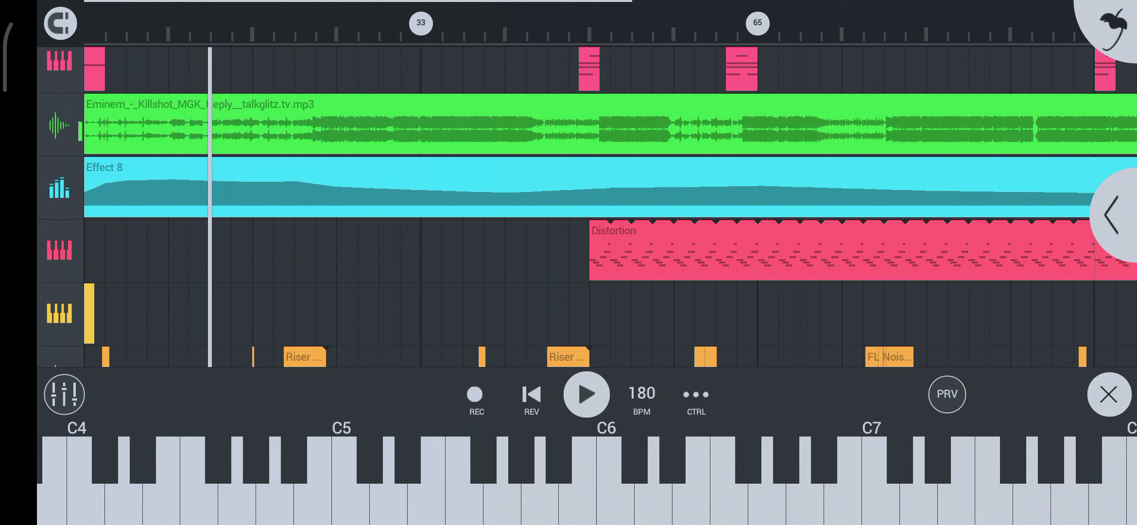
{"action": "scroll", "scroll_direction": "down", "scroll_amount": 3}
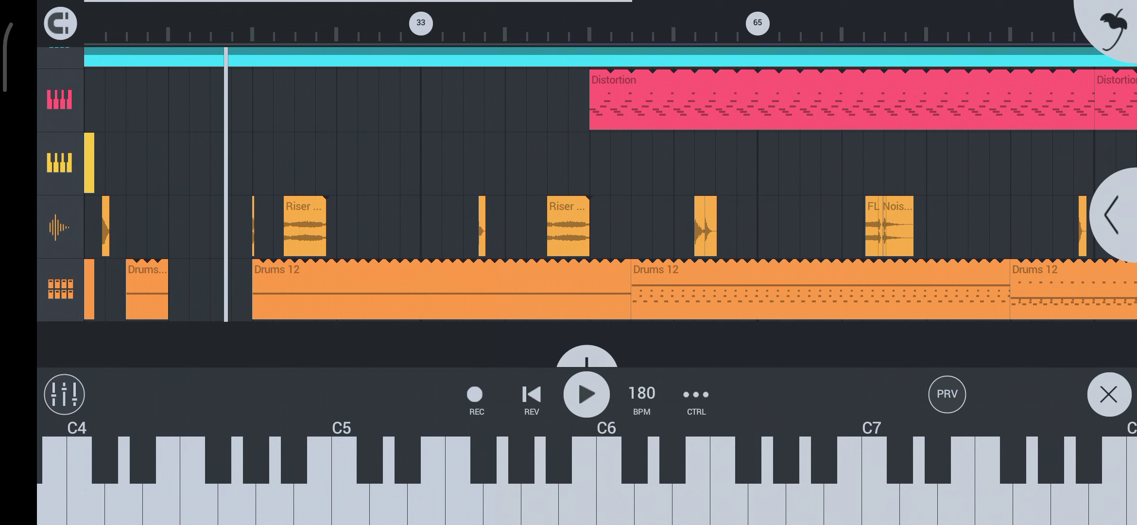